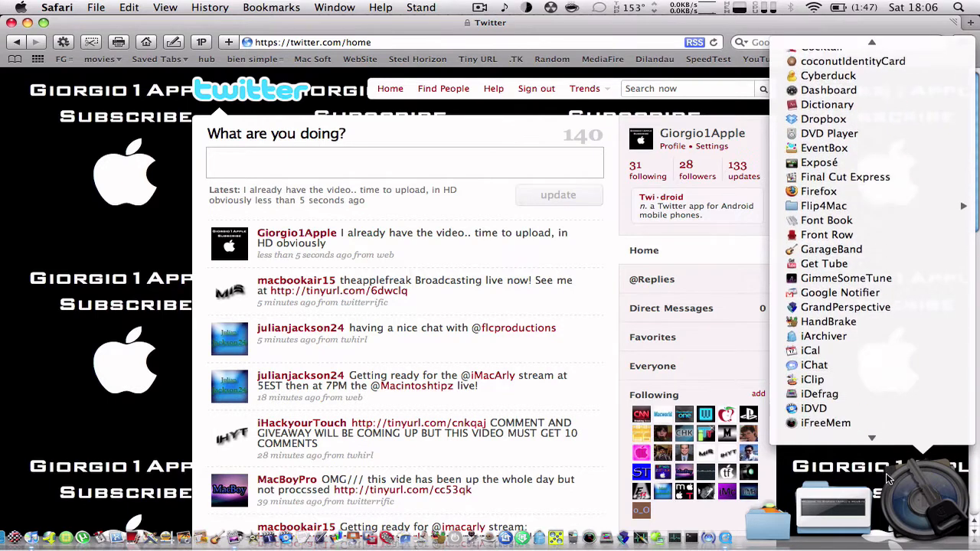
# Launch Jumpcut from the Dock's Applications stack and check its still-empty menu-bar history
pyautogui.scroll(-3)
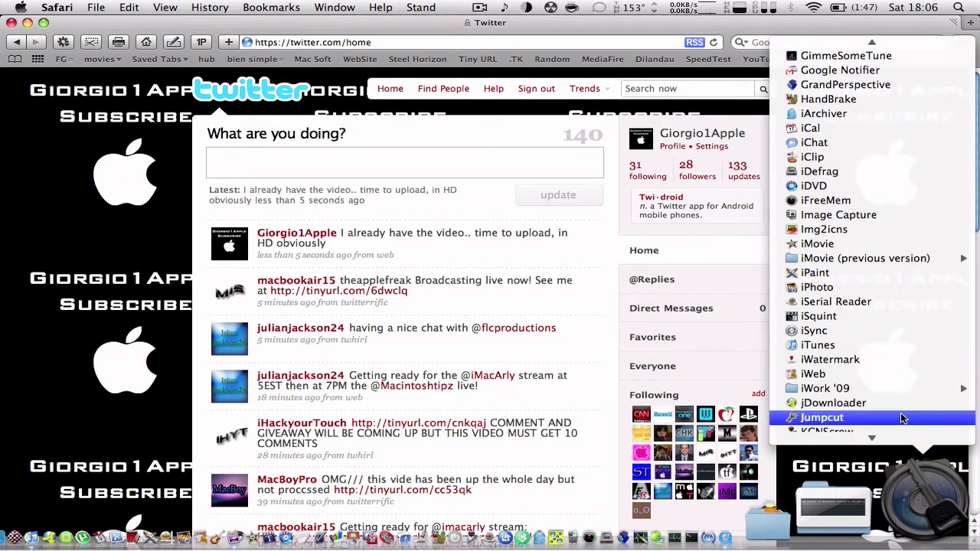
pyautogui.scroll(-3)
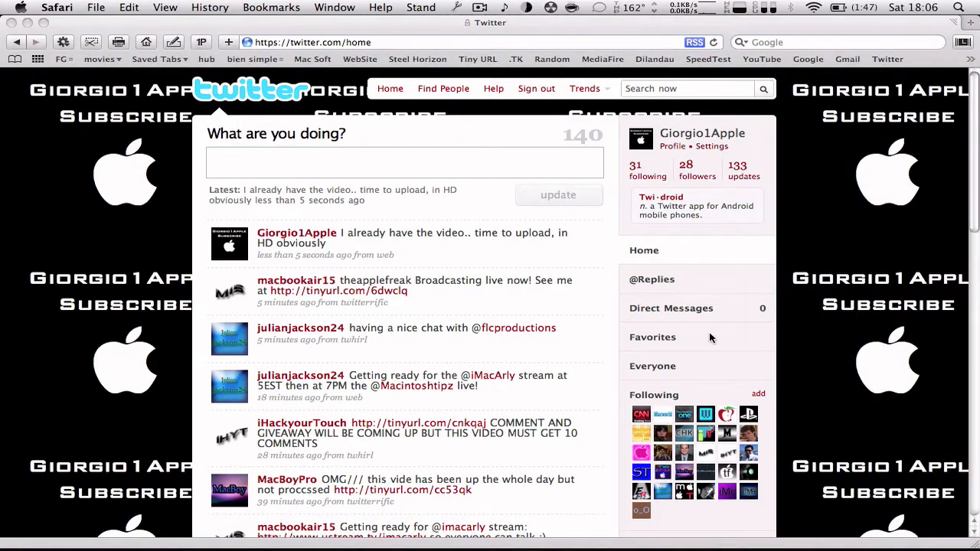
pyautogui.click(478, 6)
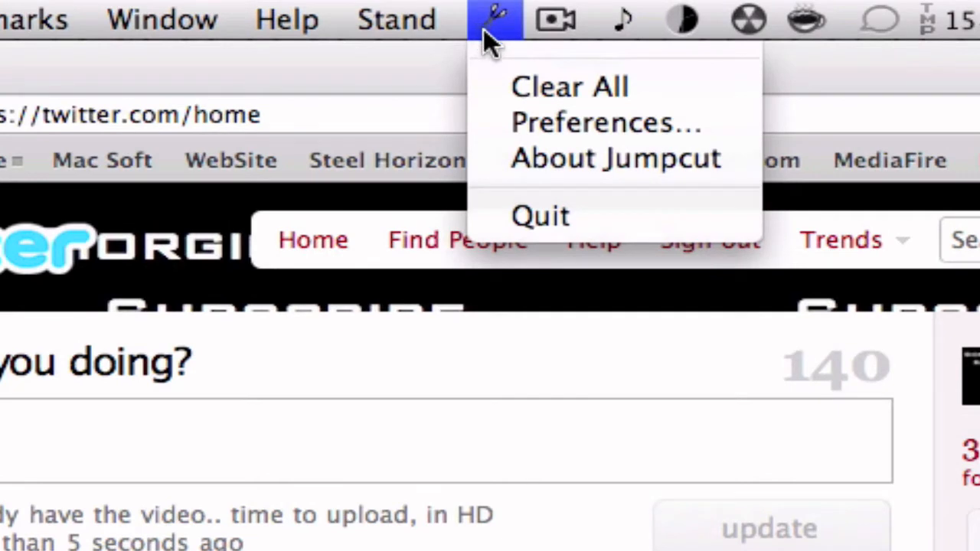
pyautogui.moveTo(478, 23)
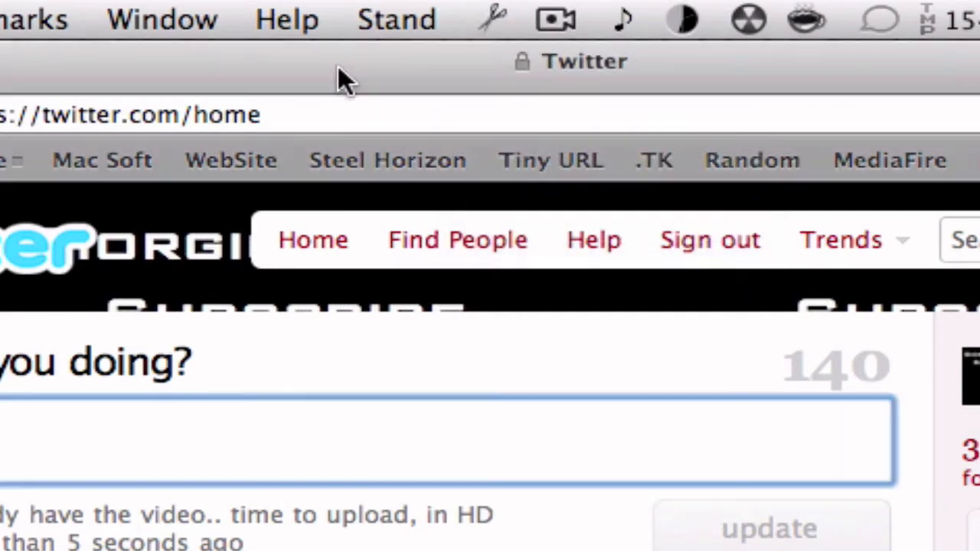
pyautogui.scroll(-3)
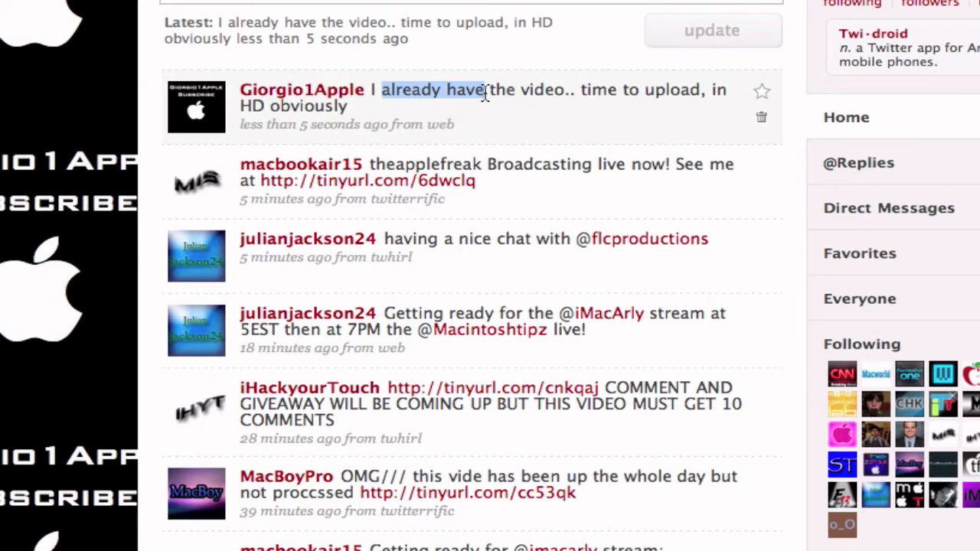
pyautogui.moveTo(451, 239)
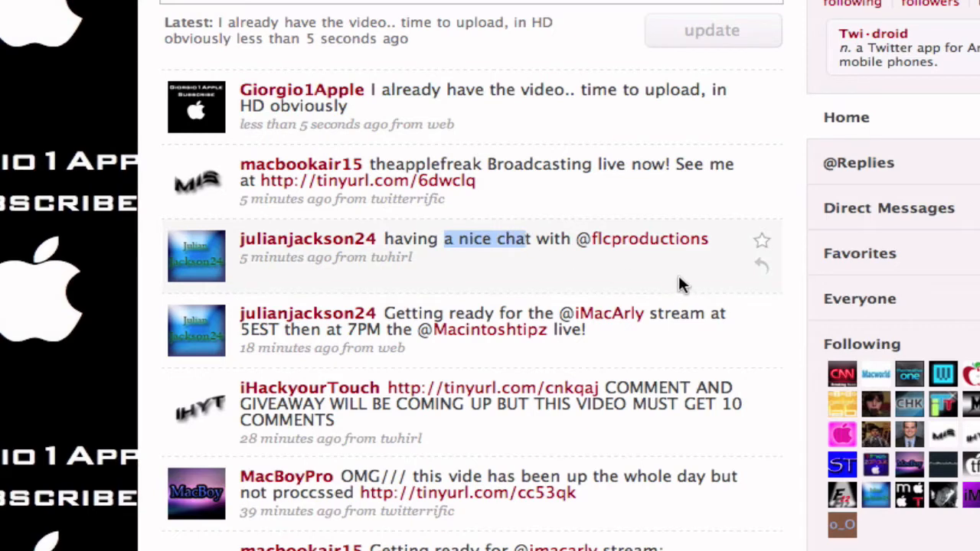
pyautogui.moveTo(572, 213)
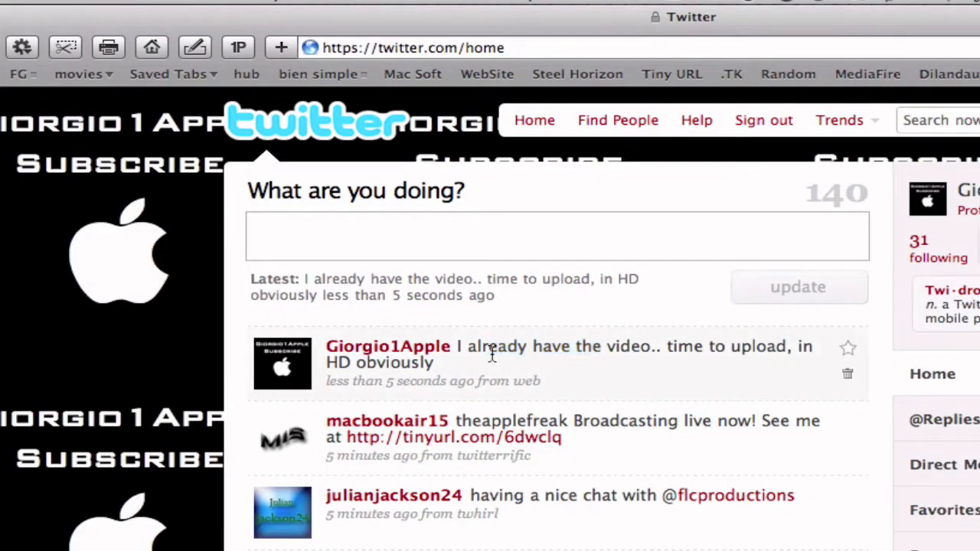
pyautogui.moveTo(533, 355)
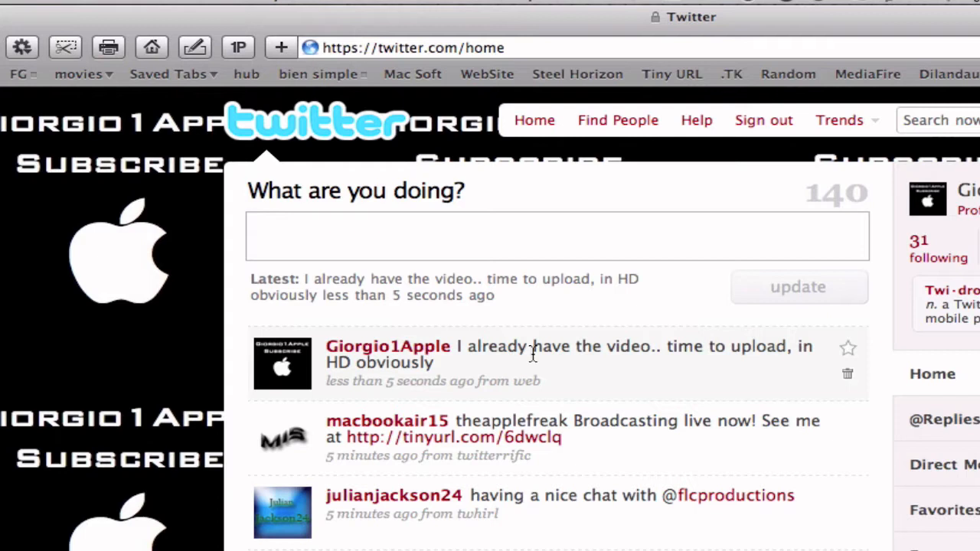
pyautogui.moveTo(490, 354)
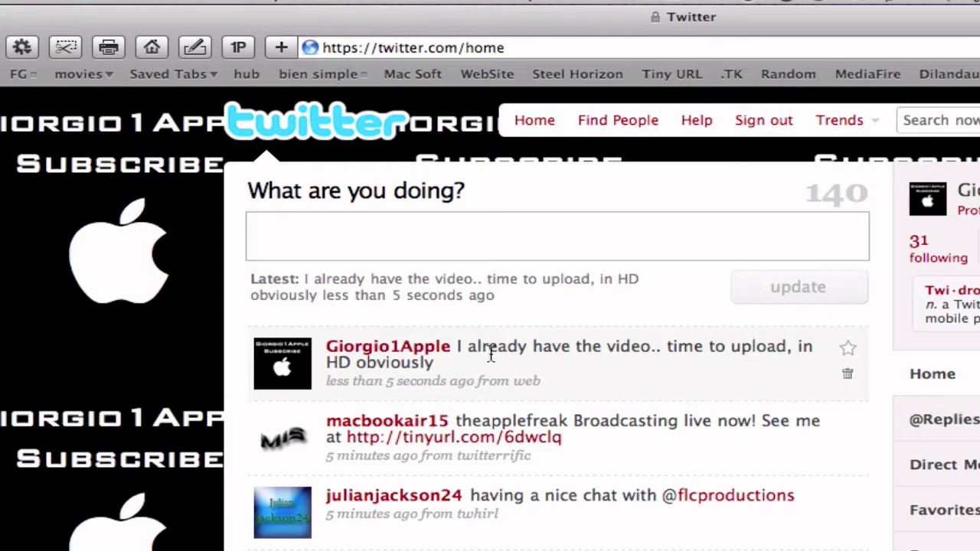
pyautogui.moveTo(475, 345)
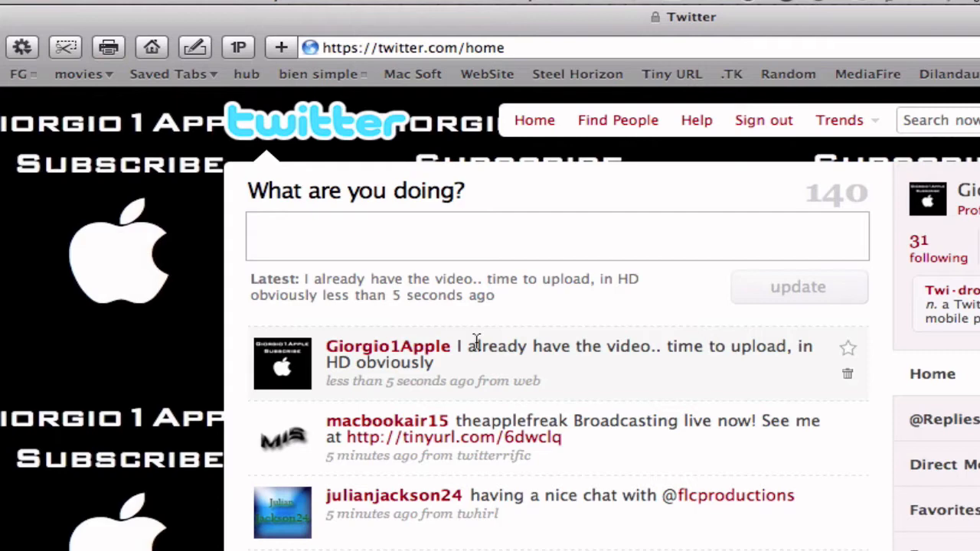
pyautogui.moveTo(460, 346)
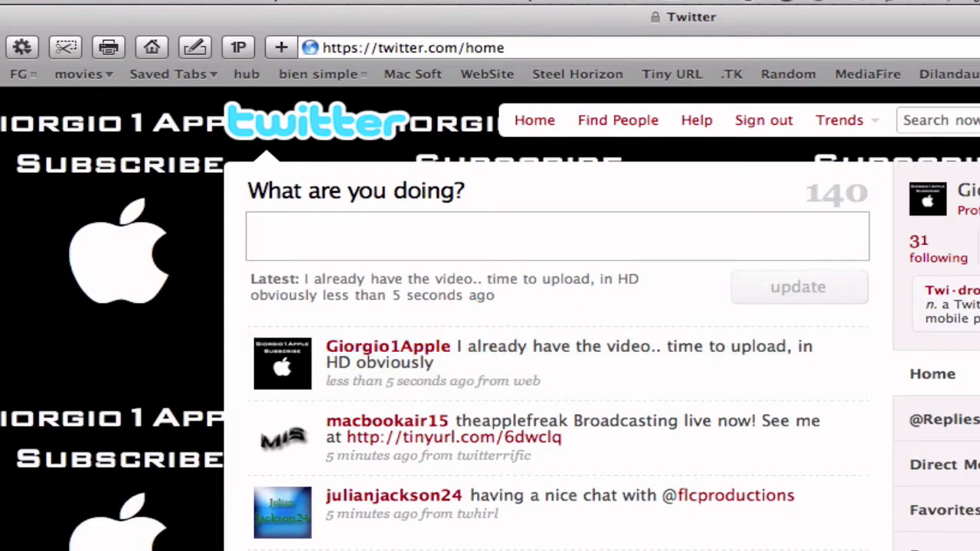
pyautogui.scroll(-3)
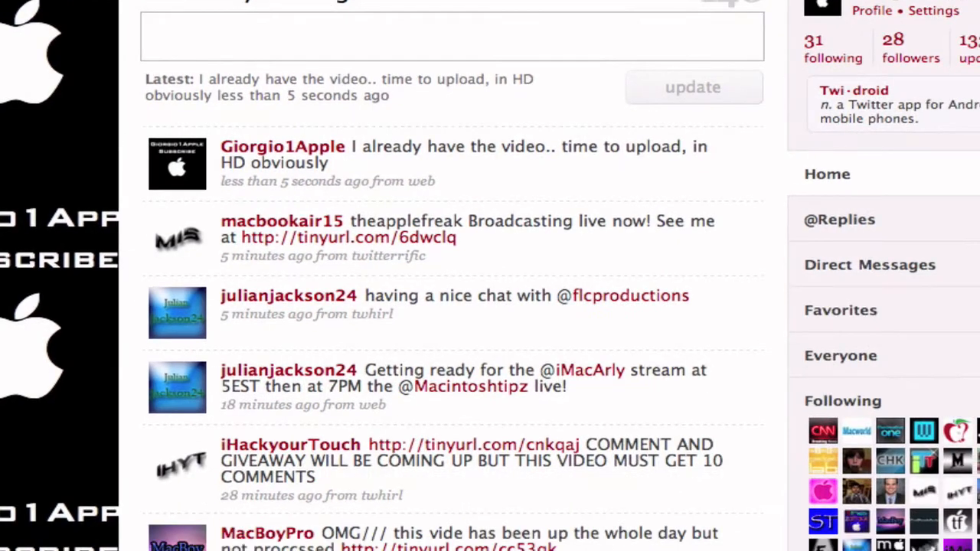
pyautogui.moveTo(463, 107)
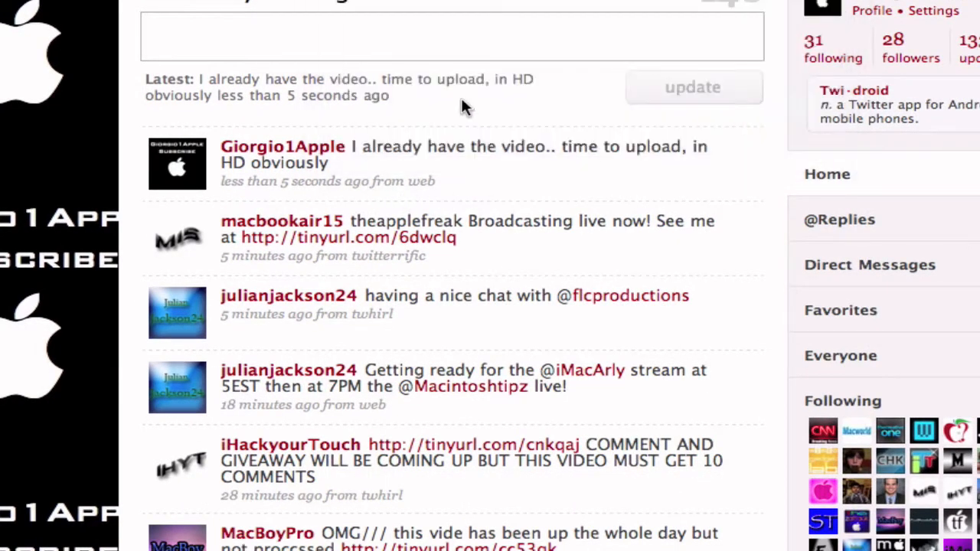
pyautogui.moveTo(368, 162)
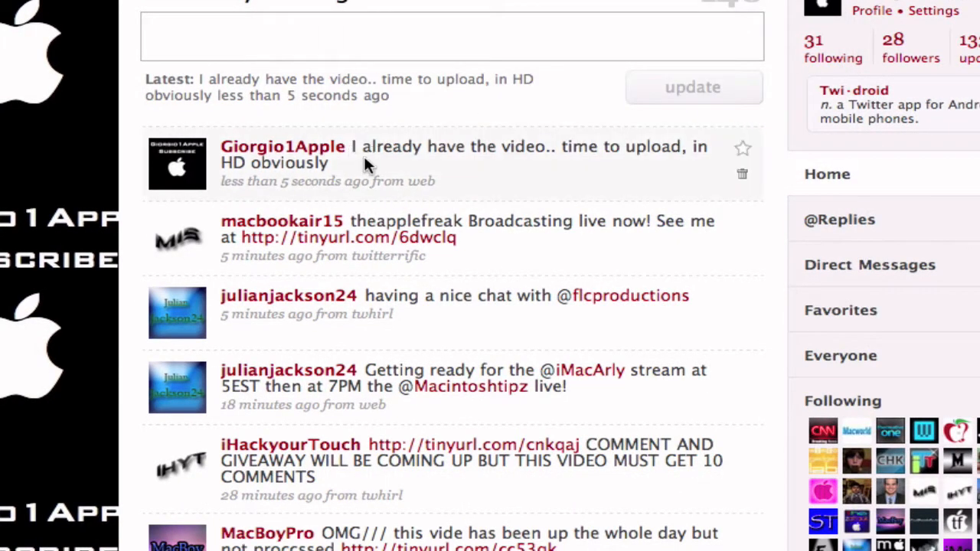
pyautogui.moveTo(352, 147); pyautogui.dragTo(352, 162)
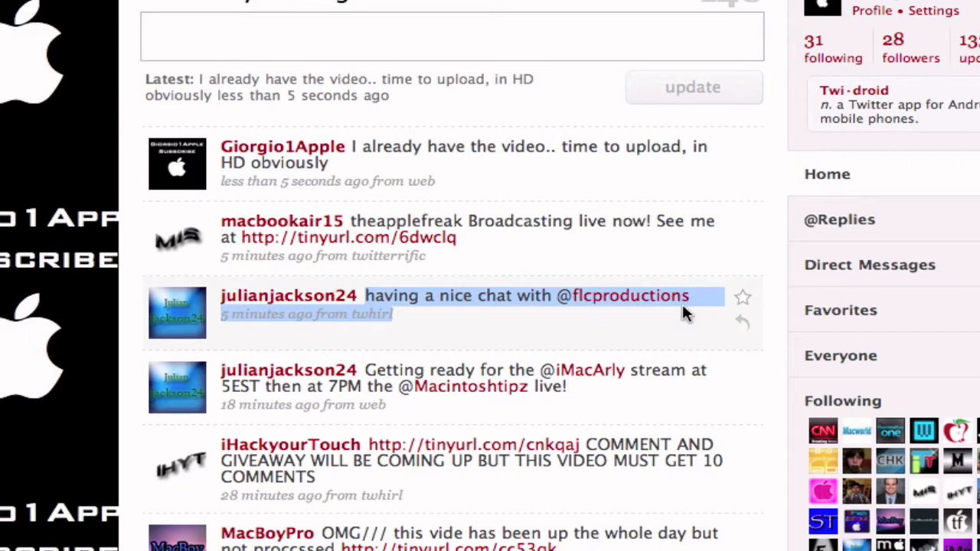
pyautogui.scroll(-3)
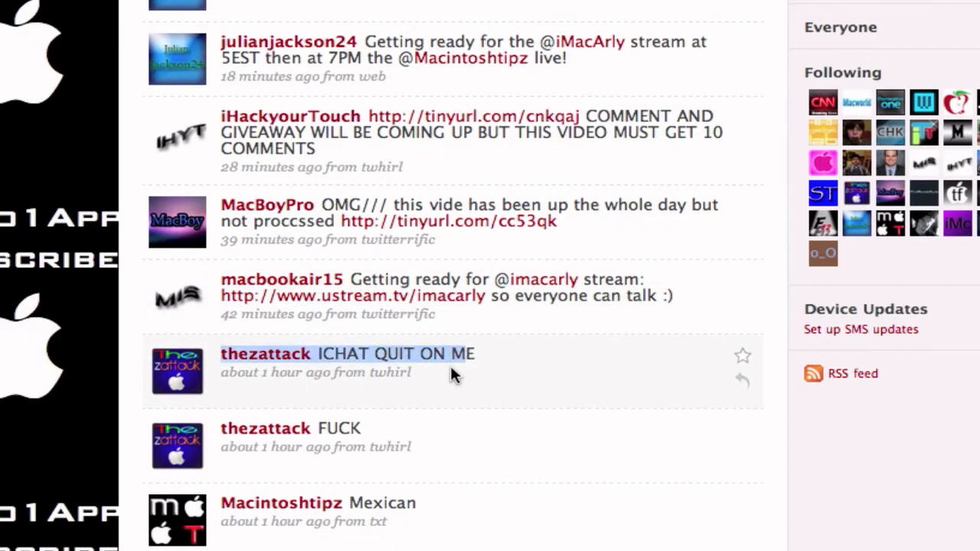
pyautogui.scroll(-3)
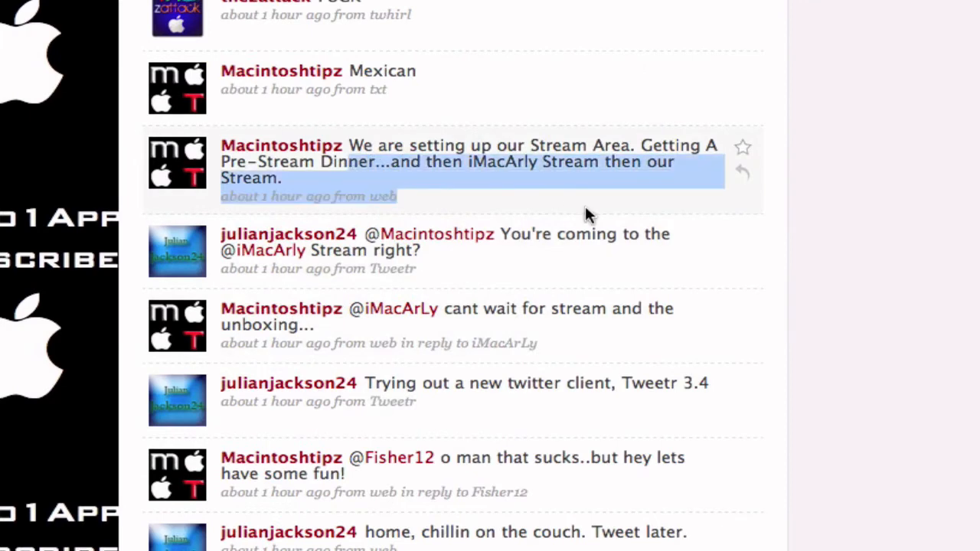
pyautogui.scroll(-3)
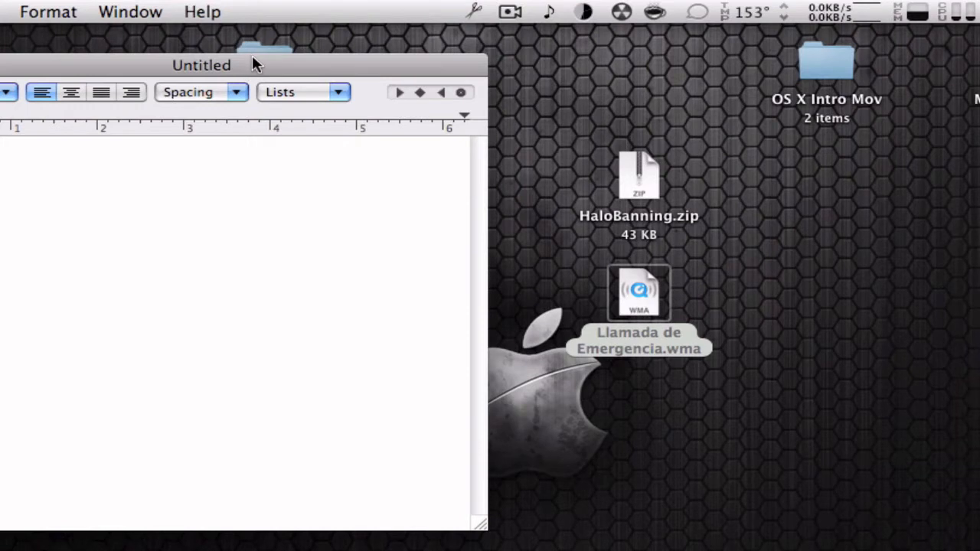
pyautogui.click(468, 10)
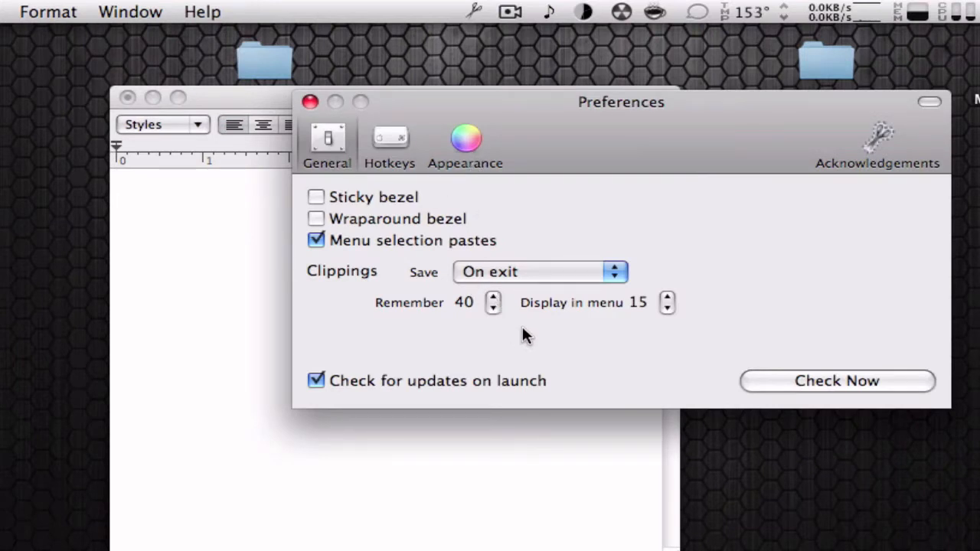
pyautogui.moveTo(507, 319)
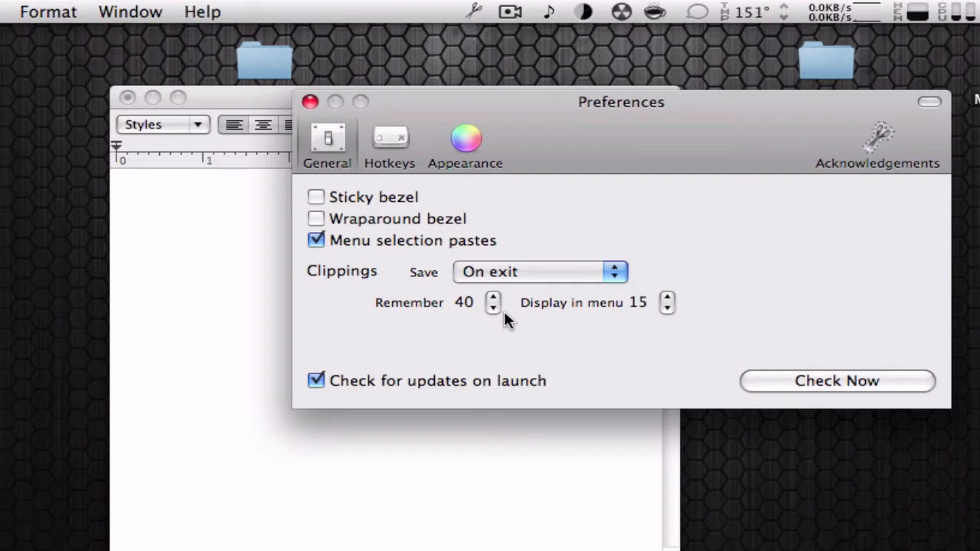
pyautogui.moveTo(465, 309)
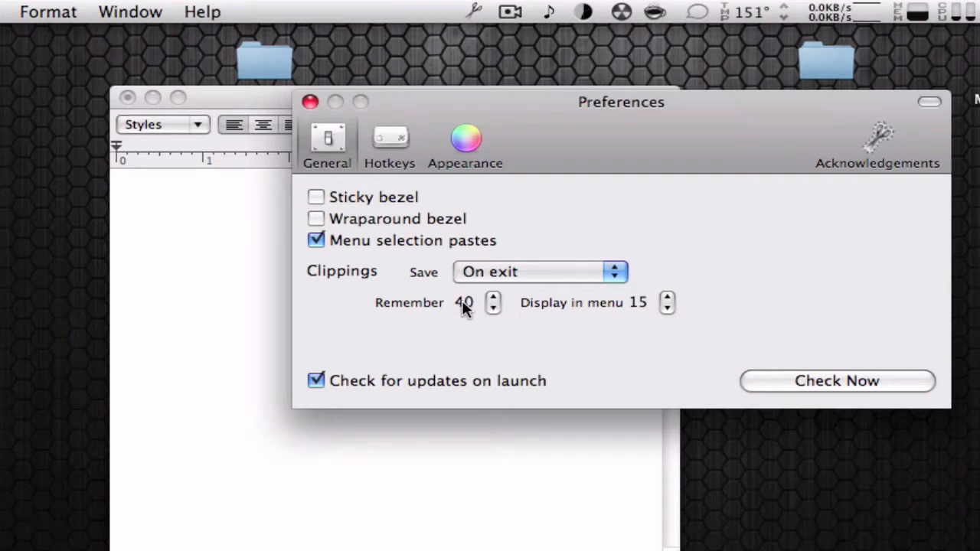
pyautogui.click(468, 11)
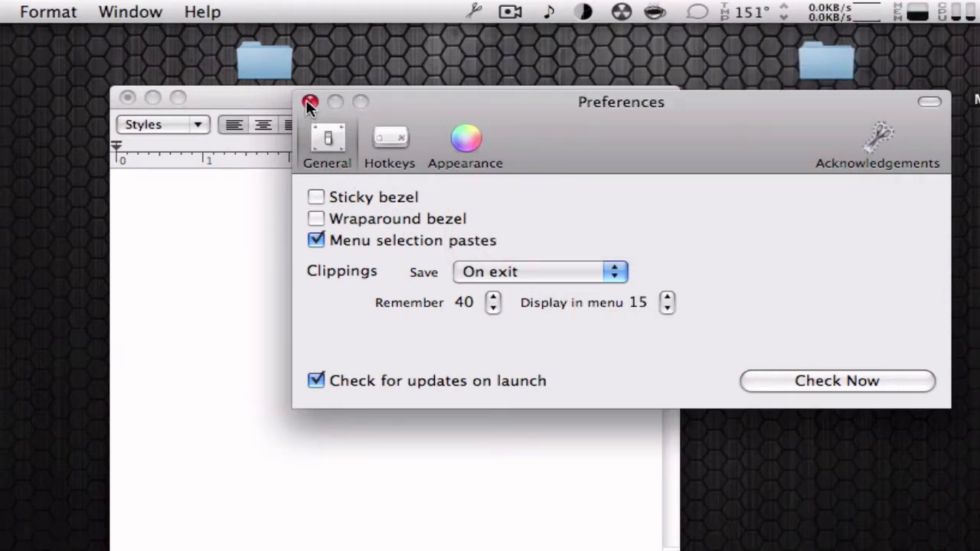
pyautogui.click(309, 101)
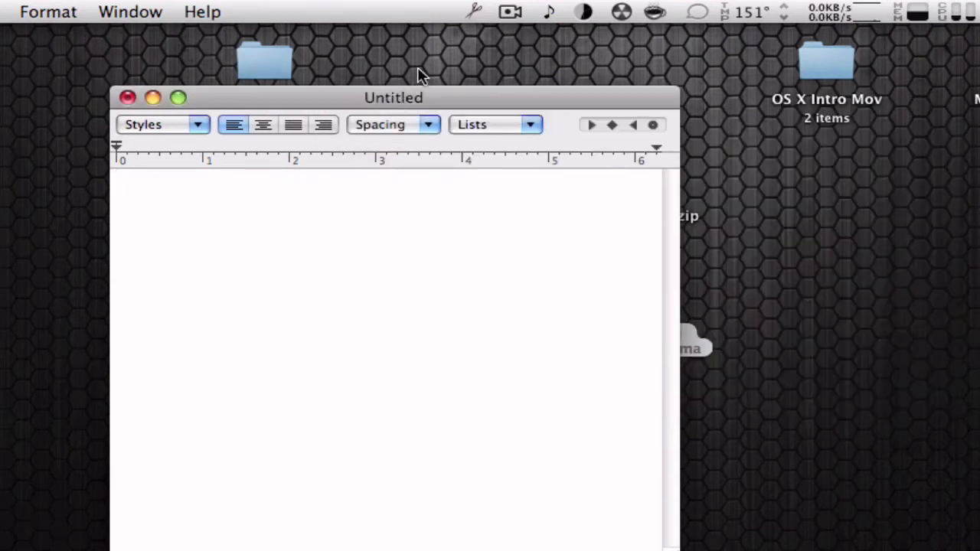
pyautogui.click(471, 10)
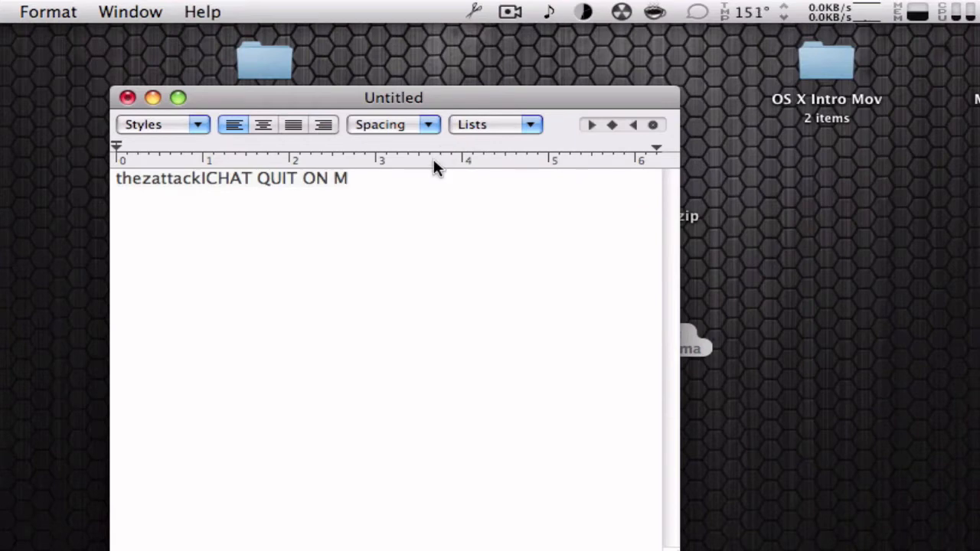
pyautogui.click(473, 12)
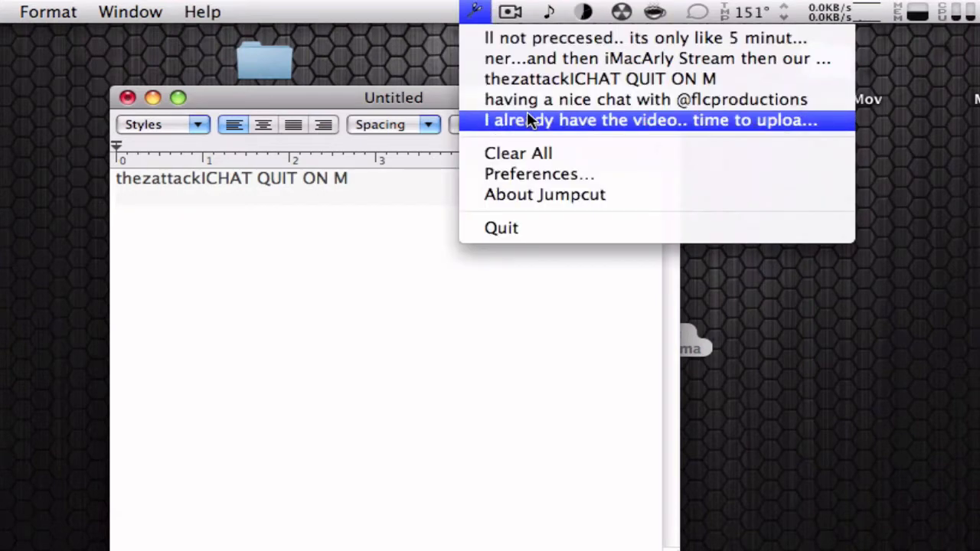
pyautogui.click(650, 120)
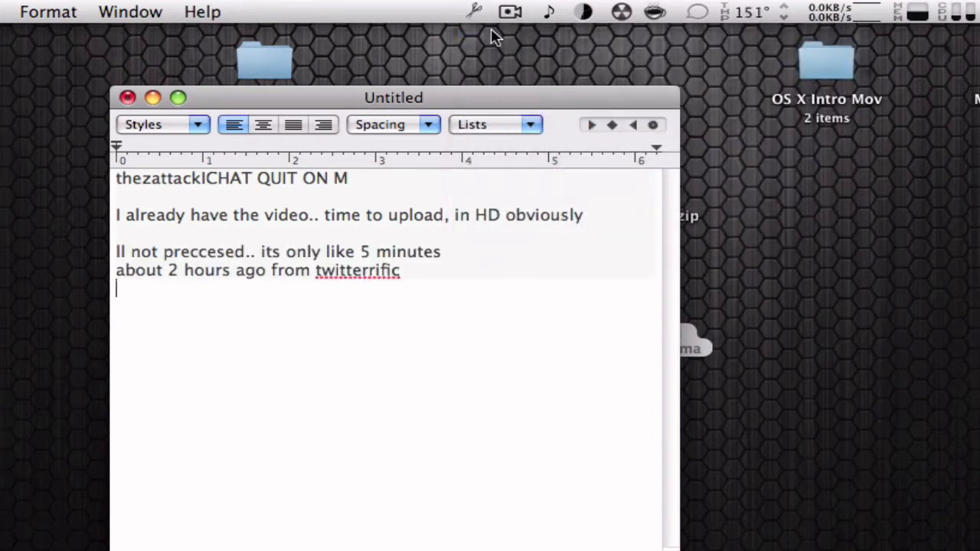
# Paste the video-not-processed, iMacArly Stream and 'time to upload, in HD obviously' tweets
pyautogui.click(472, 12)
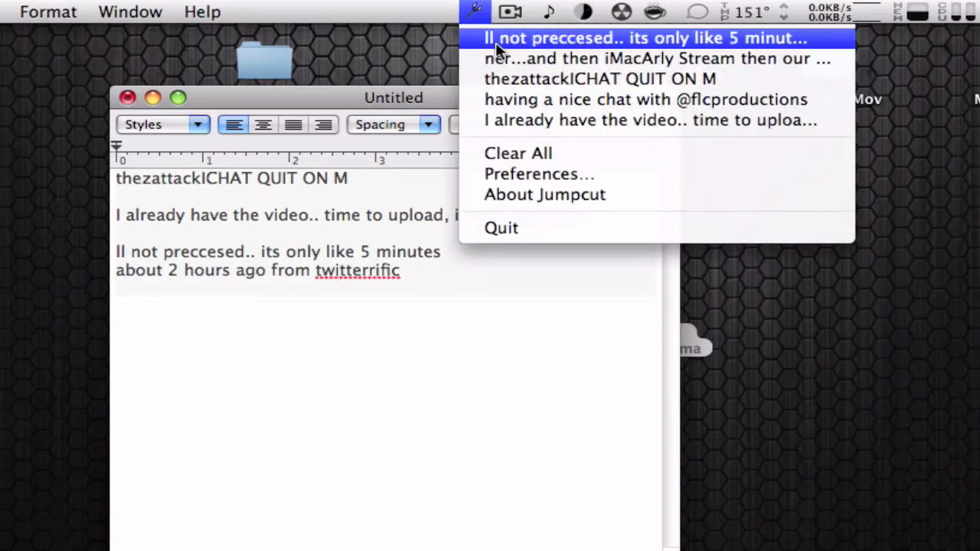
pyautogui.click(643, 37)
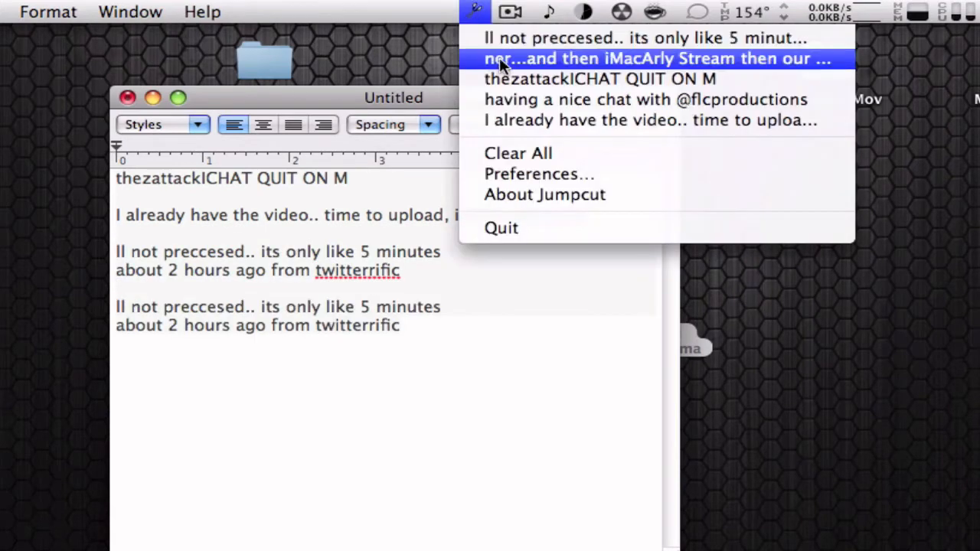
pyautogui.click(646, 59)
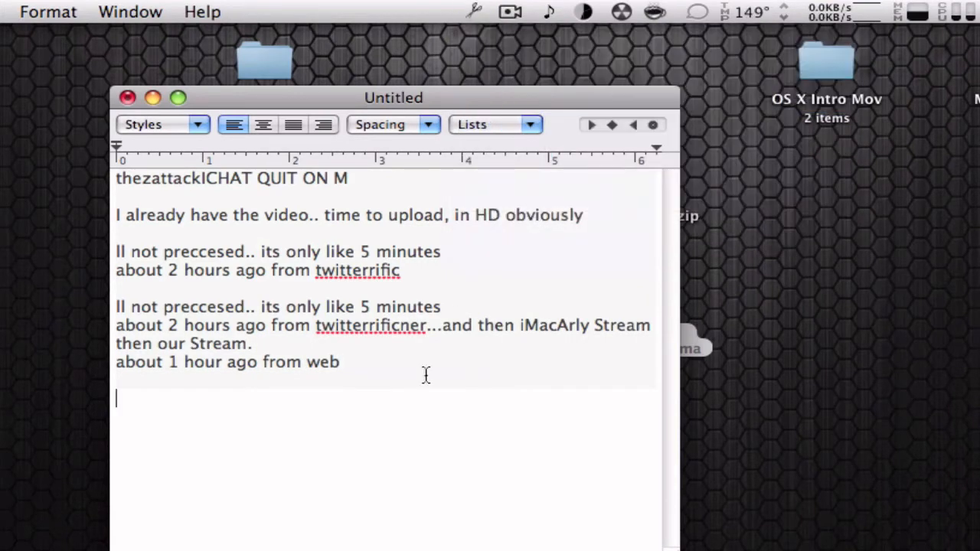
pyautogui.write('I already have the video.. time to upload, in HD obviously')
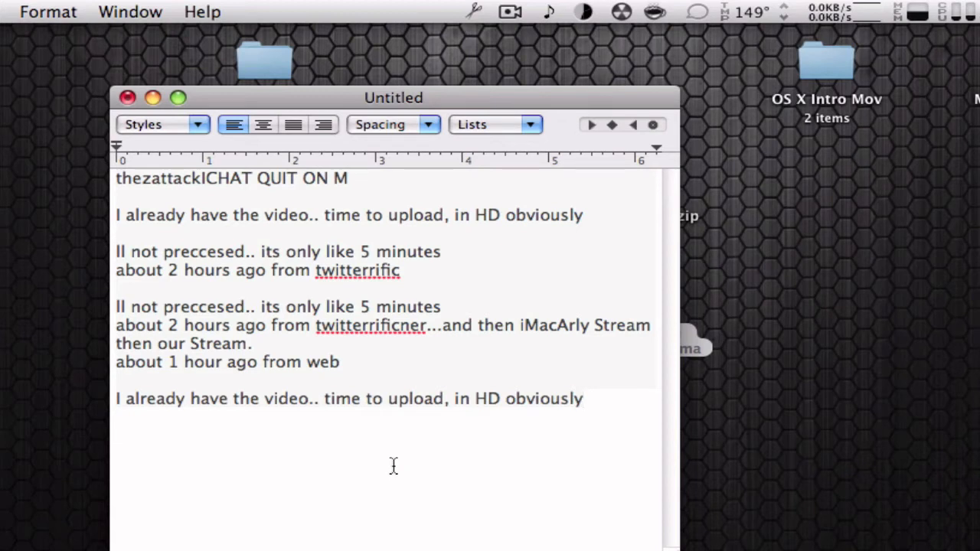